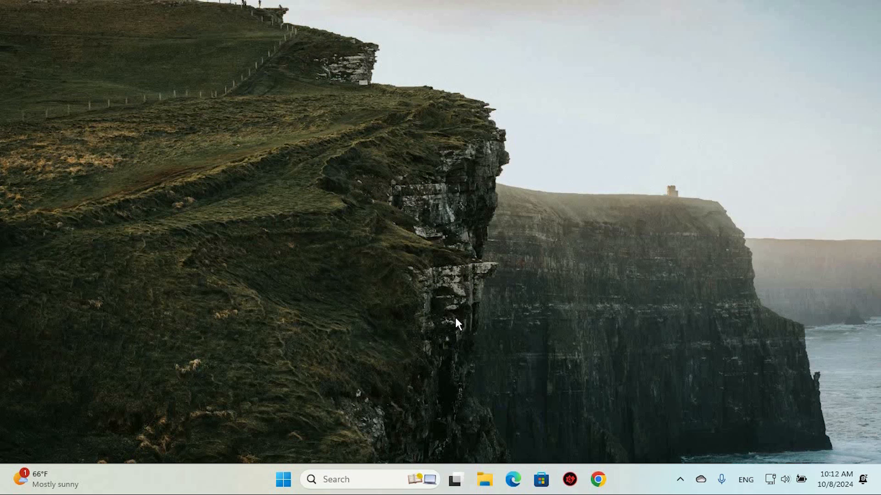
Launch Chrome from the taskbar and enter 'chrome' in the address bar for internal page suggestions.
click(598, 479)
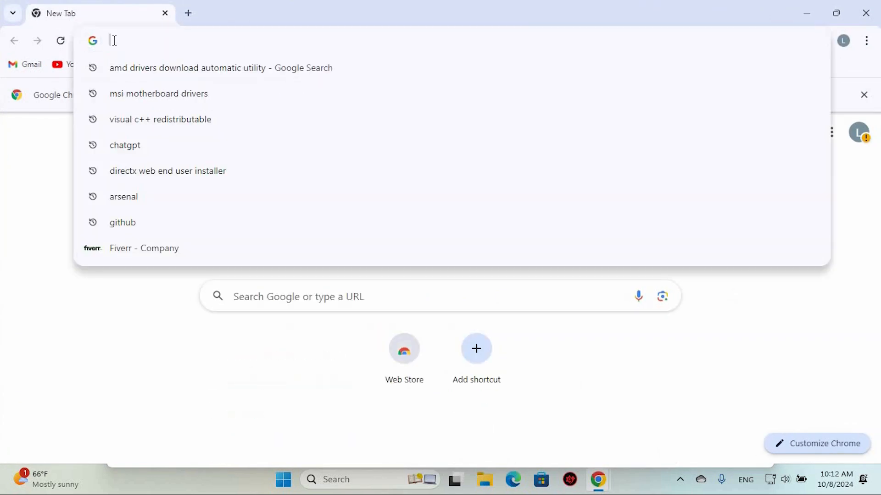
text(chrome)
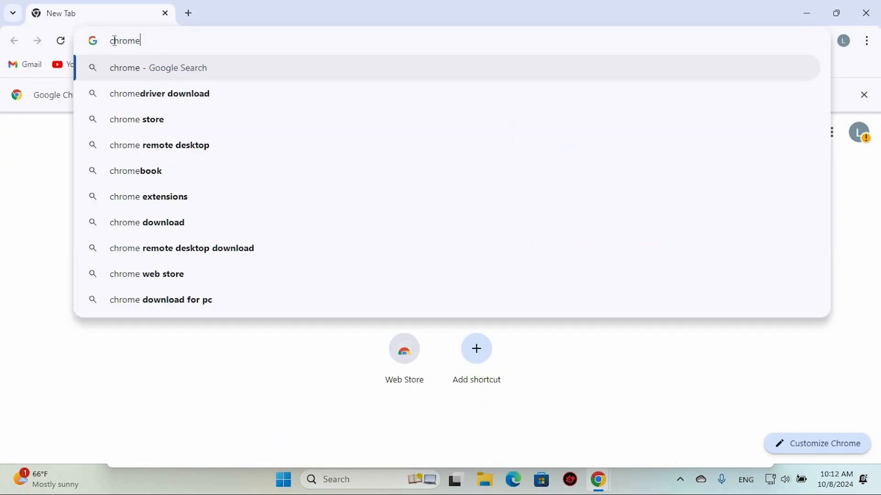
Go to the chrome://flags experiments page and filter the flags for 'webgl'.
text(://version)
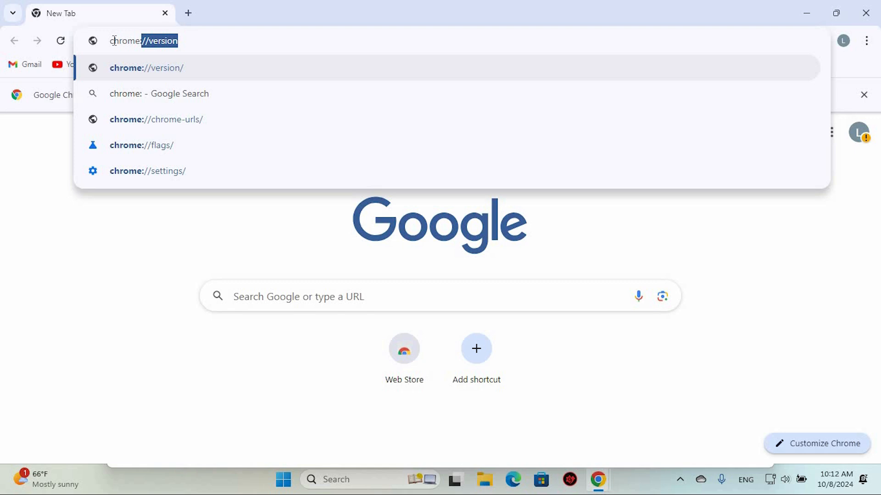
click(141, 145)
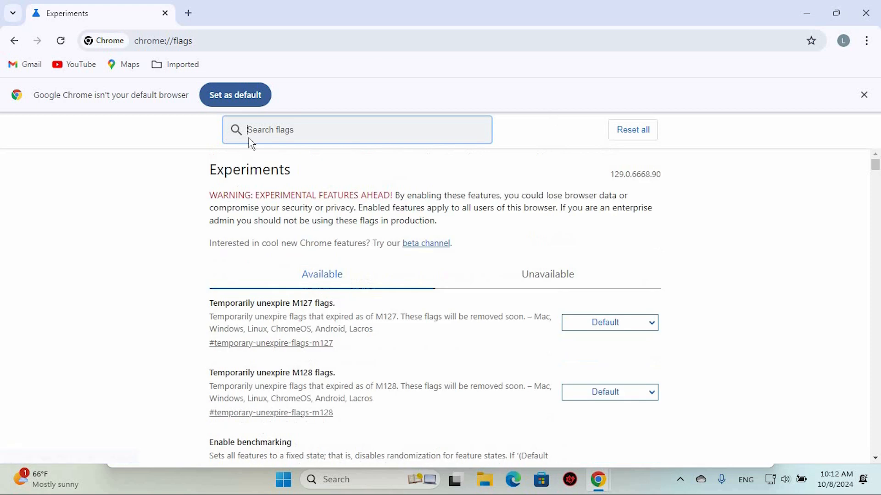
text(web)
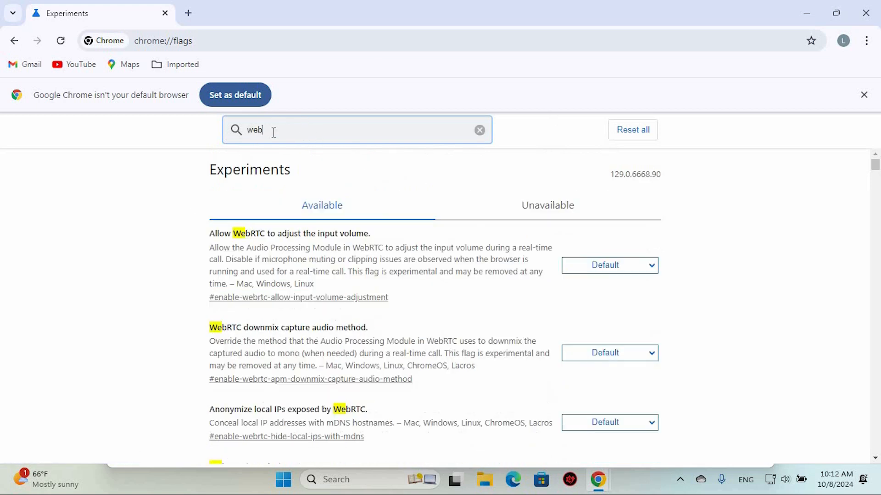
text(gl)
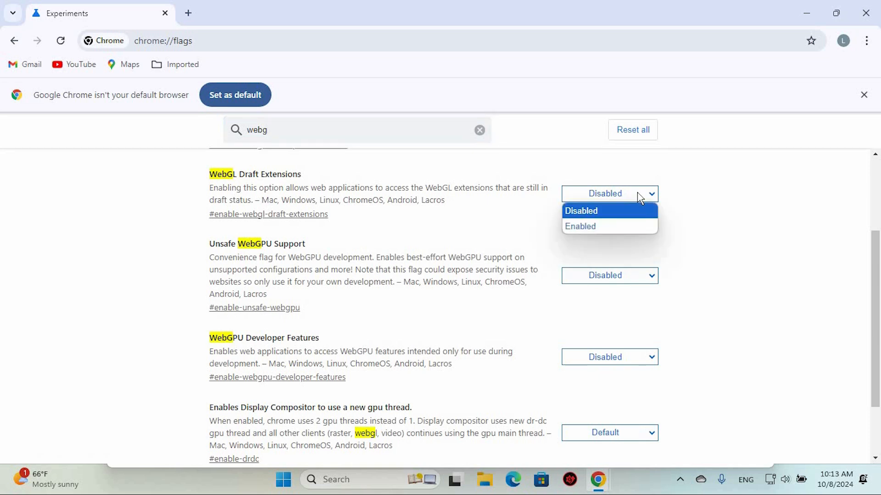
Enable WebGL Draft Extensions and WebGL Developer Extensions, then relaunch Chrome to apply them.
click(580, 226)
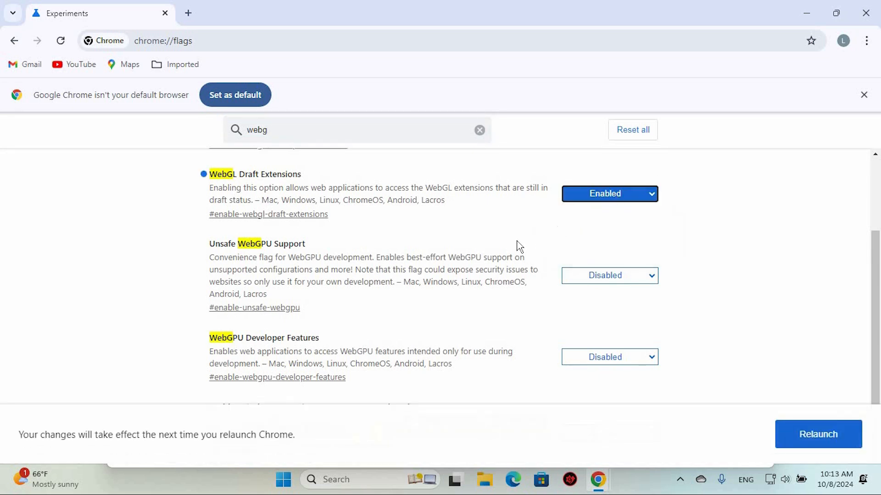
scroll(up, 3)
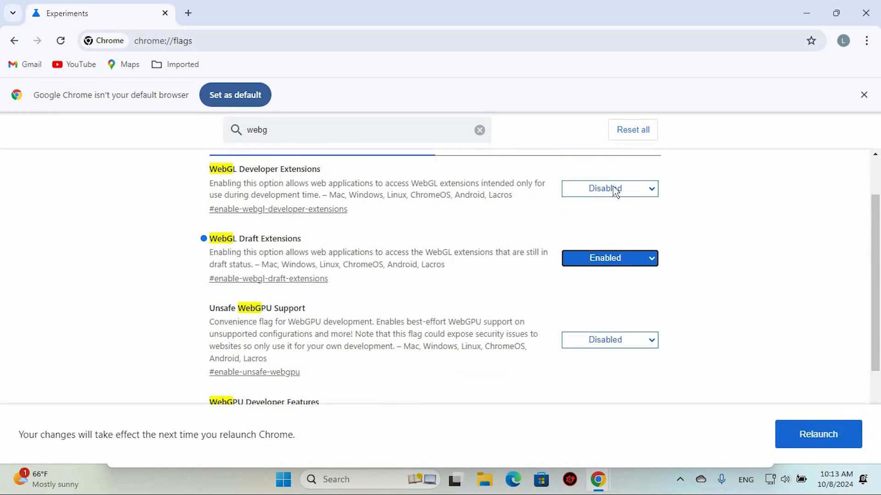
click(610, 188)
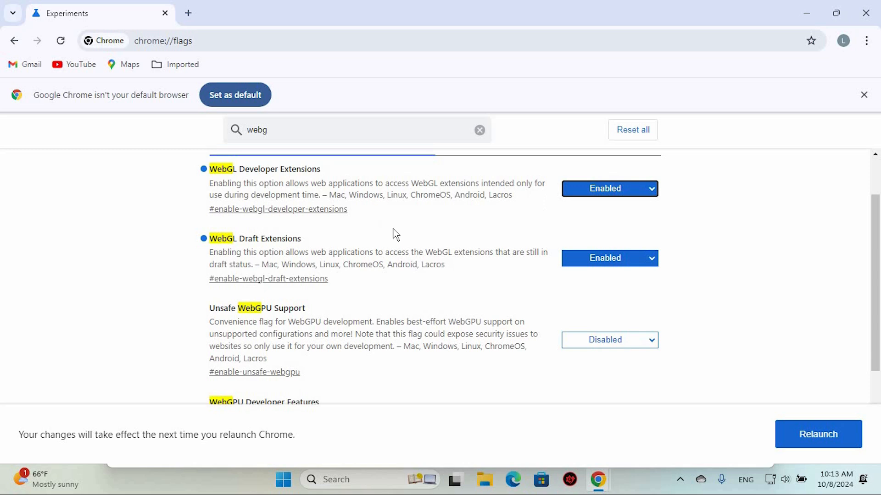
scroll(down, 3)
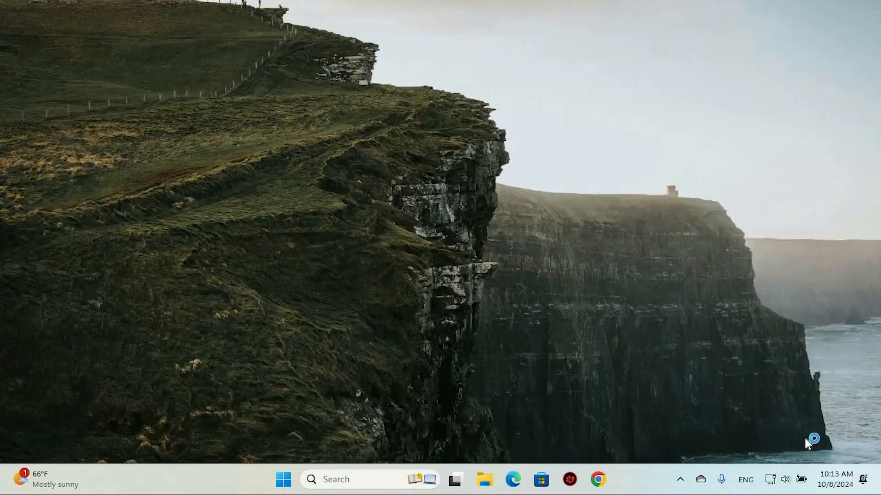
click(598, 480)
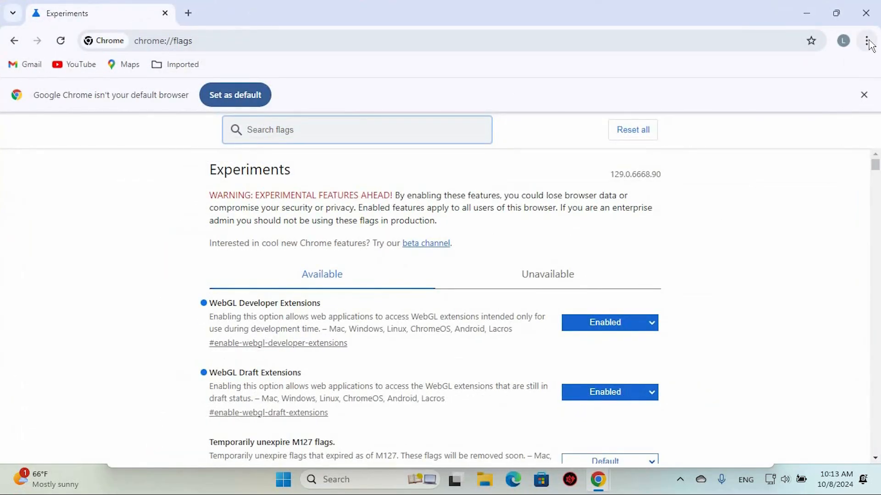
Open Chrome's Settings page from the three-dot menu in a new tab.
click(867, 40)
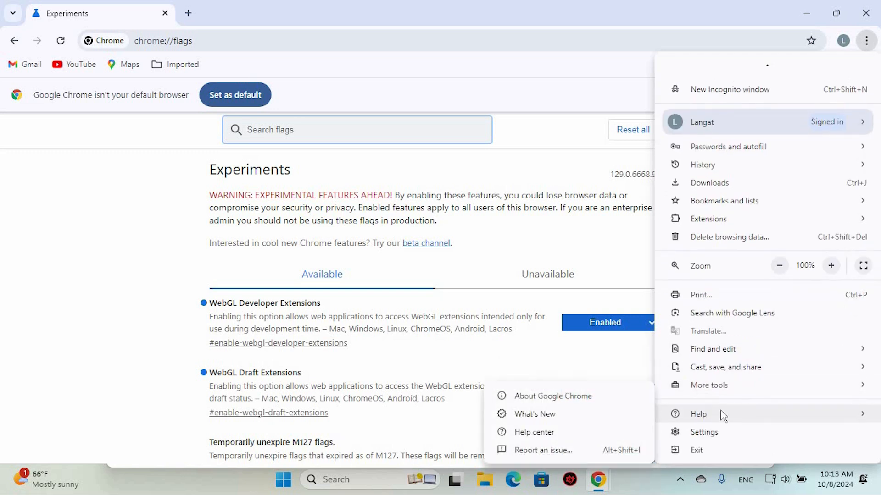
click(703, 432)
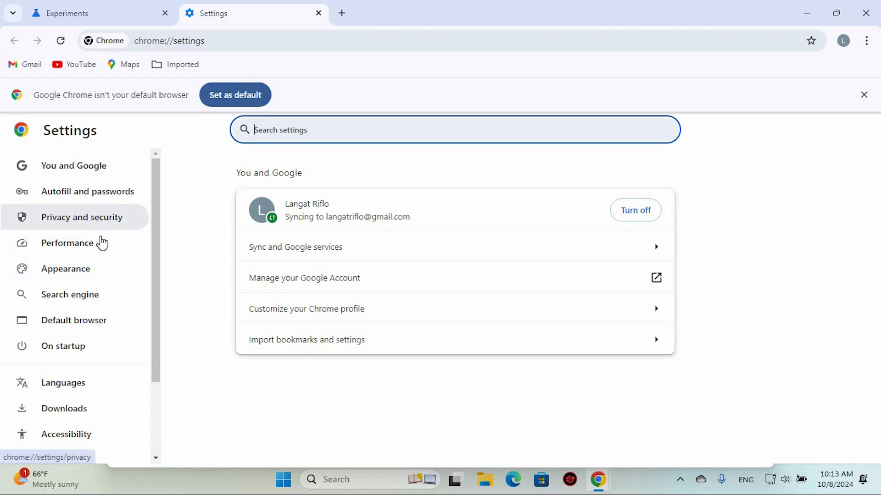
scroll(down, 3)
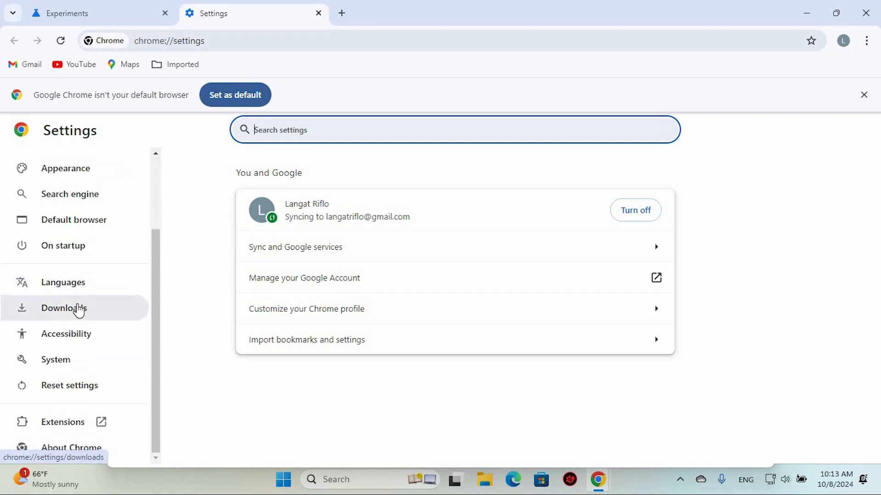
Show the System settings section with 'Use graphics acceleration when available' switched on.
click(55, 360)
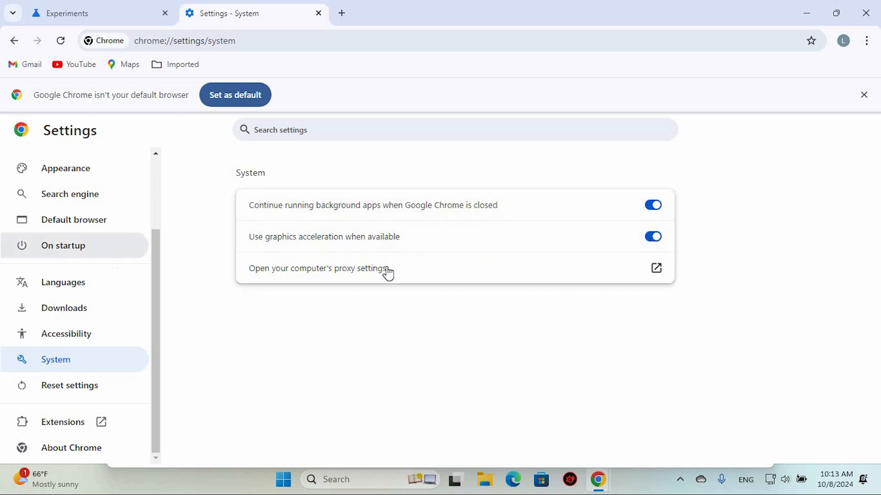
mouse_move(626, 259)
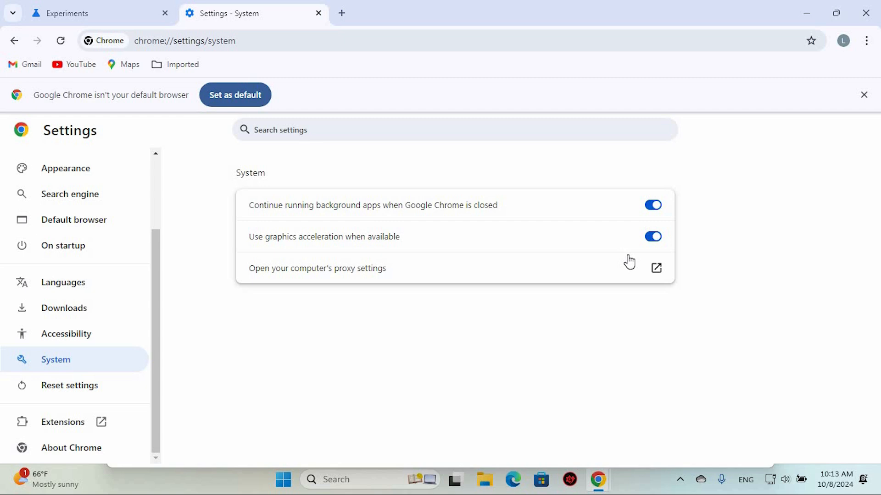
mouse_move(639, 269)
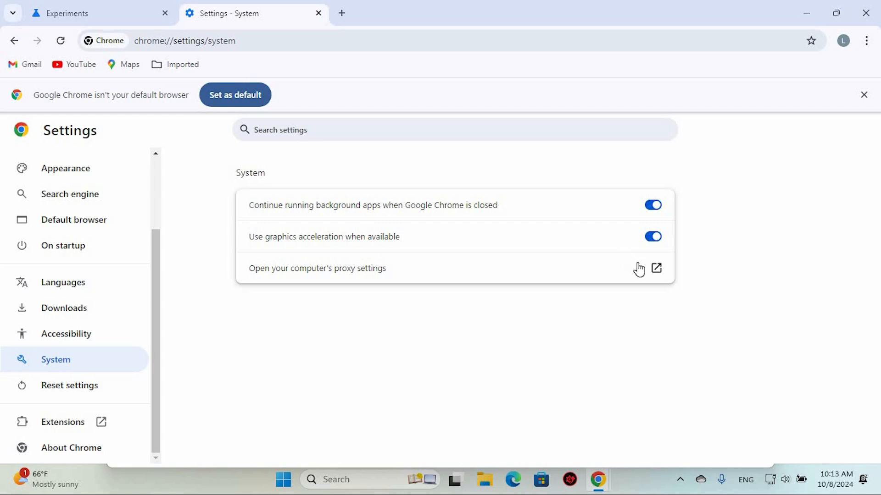
mouse_move(567, 266)
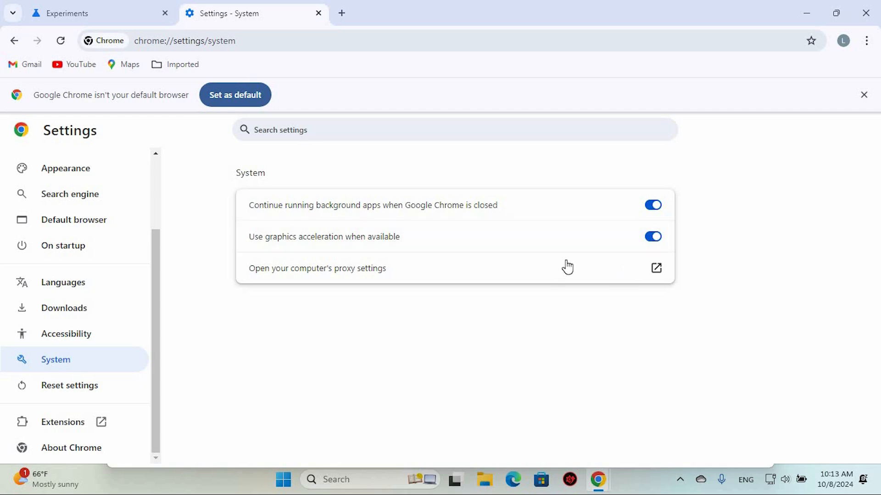